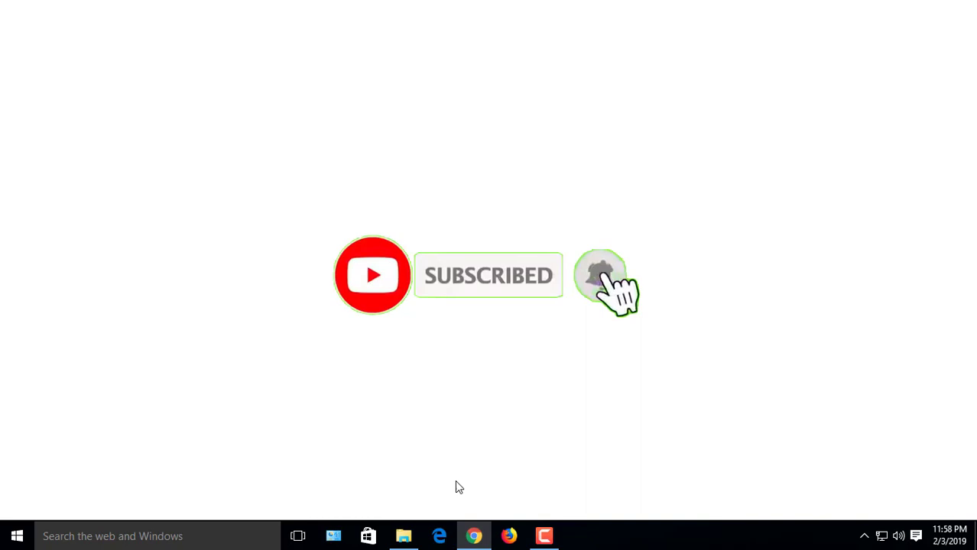
Launch Google Chrome from the taskbar to get a new Google tab.
{"action": "left_click", "coordinate": [474, 535]}
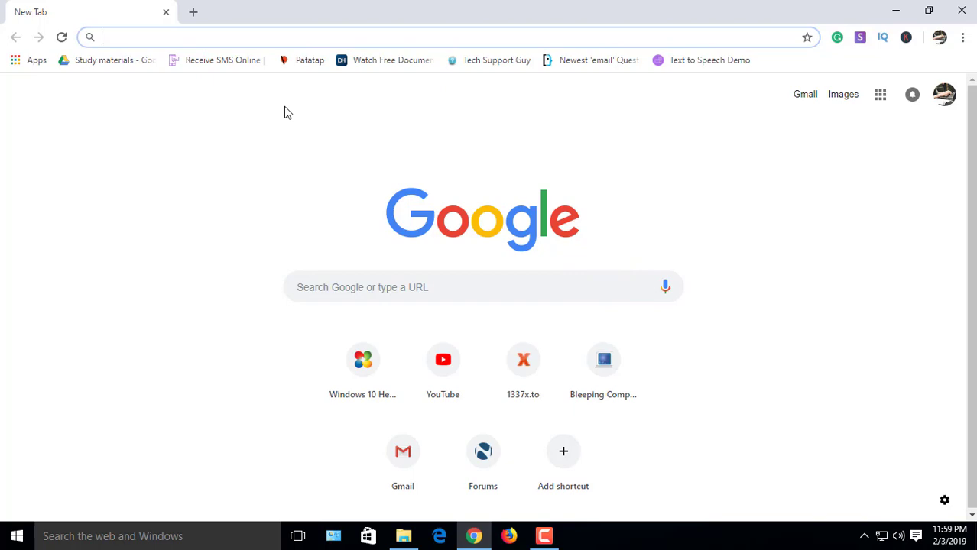
Search Google for 'chrome web store' and land on the store's Extensions page.
{"action": "type", "text": "chrome"}
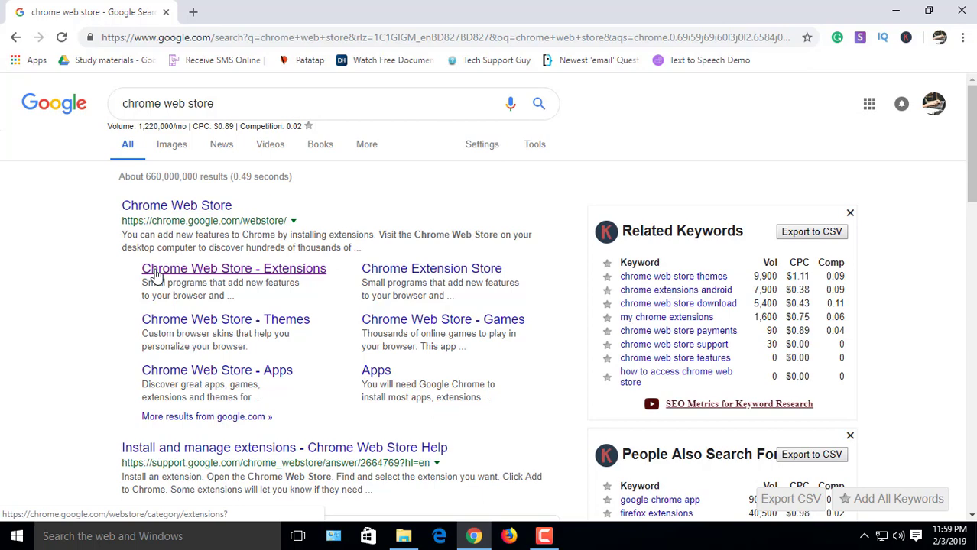
{"action": "mouse_move", "coordinate": [233, 275]}
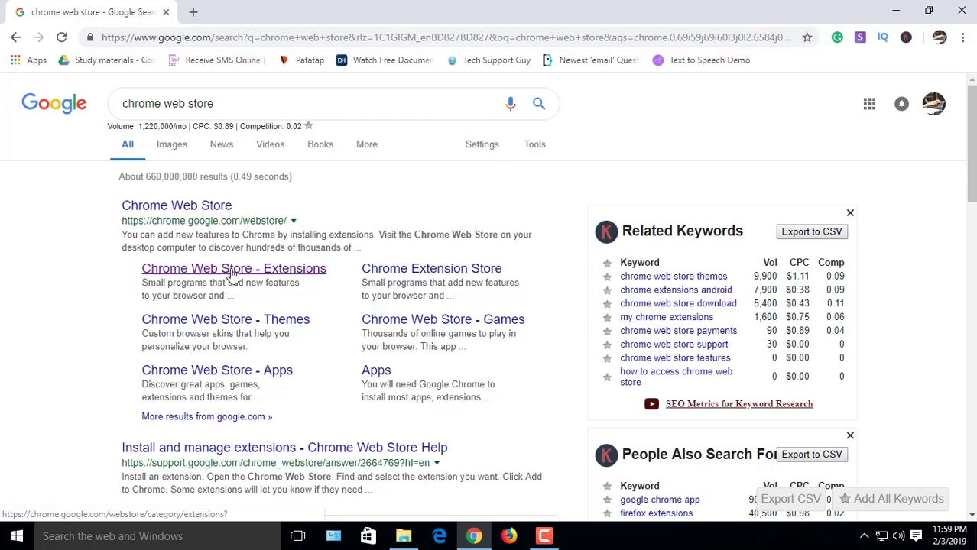
{"action": "left_click", "coordinate": [234, 269]}
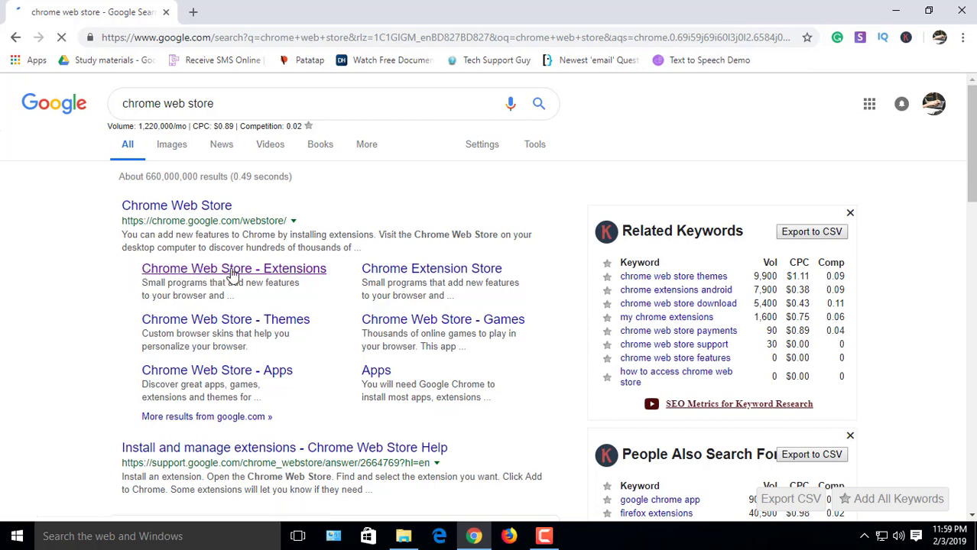
{"action": "left_click", "coordinate": [234, 269]}
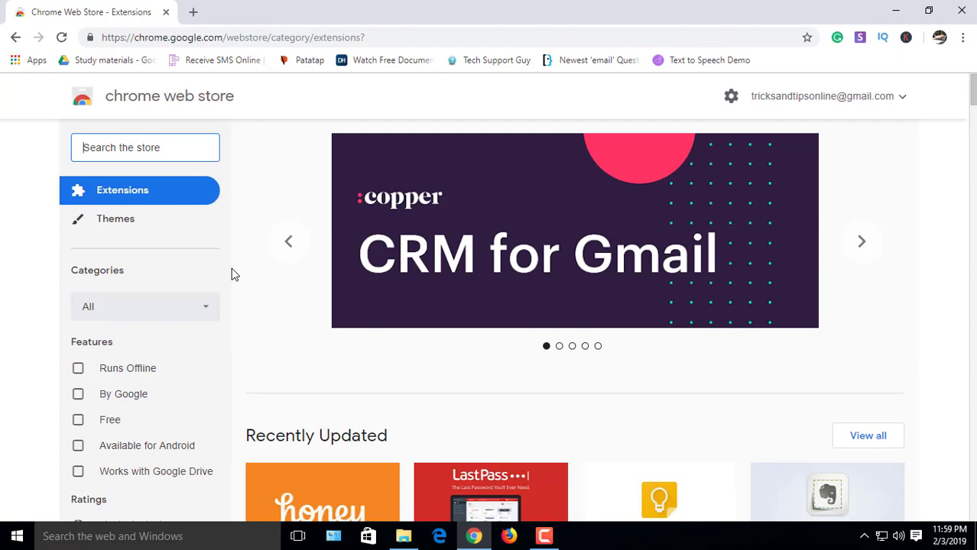
Search the store for 'vpn' and add the ZenMate VPN extension to Chrome.
{"action": "type", "text": "vpn"}
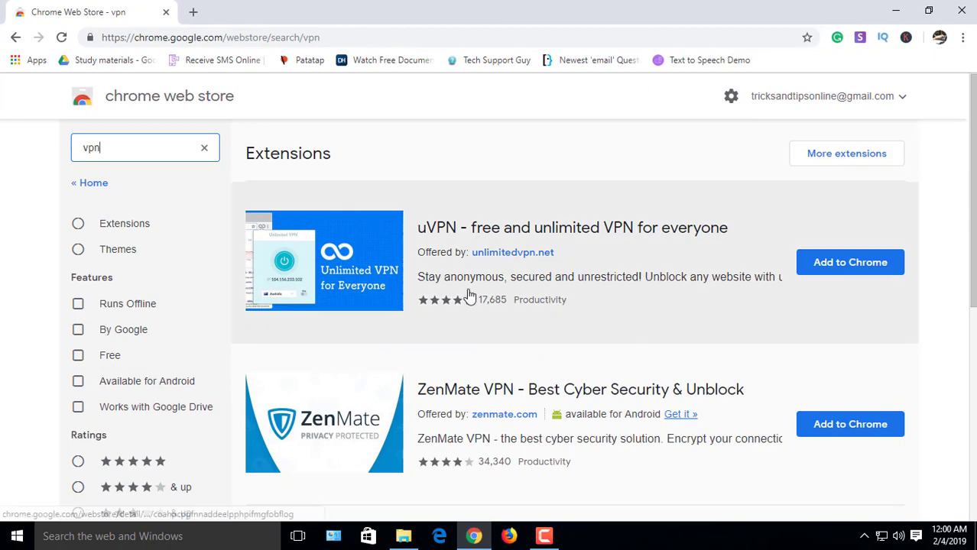
{"action": "scroll", "scroll_direction": "down", "scroll_amount": 3}
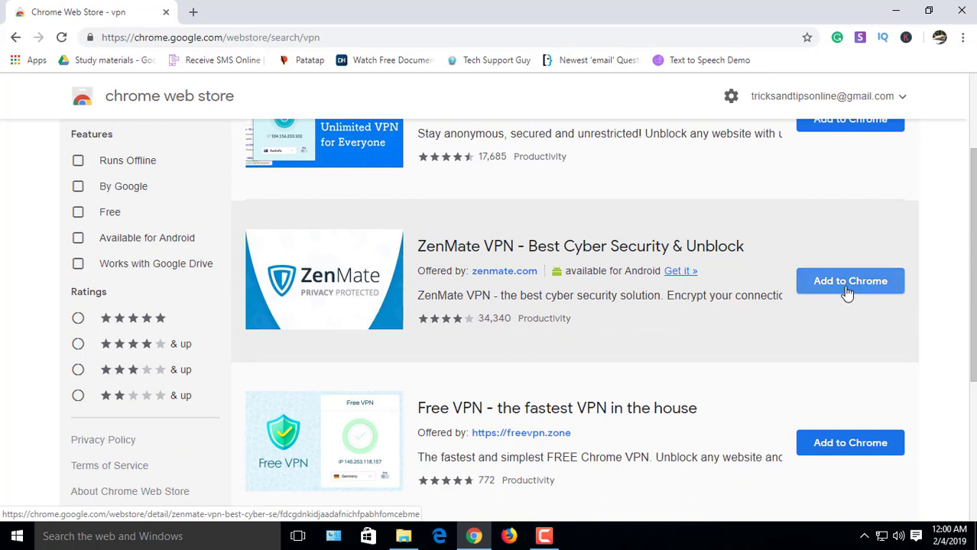
{"action": "left_click", "coordinate": [849, 282]}
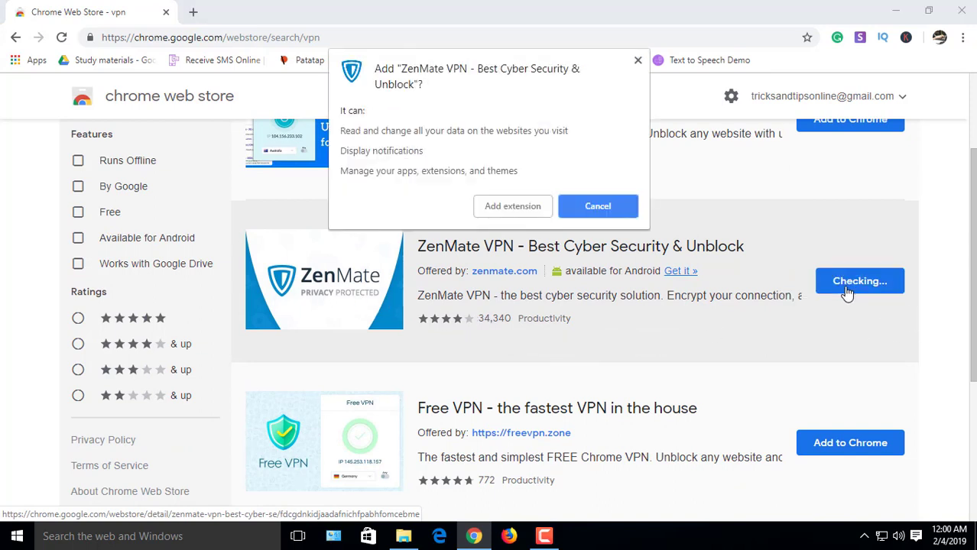
{"action": "mouse_move", "coordinate": [511, 205]}
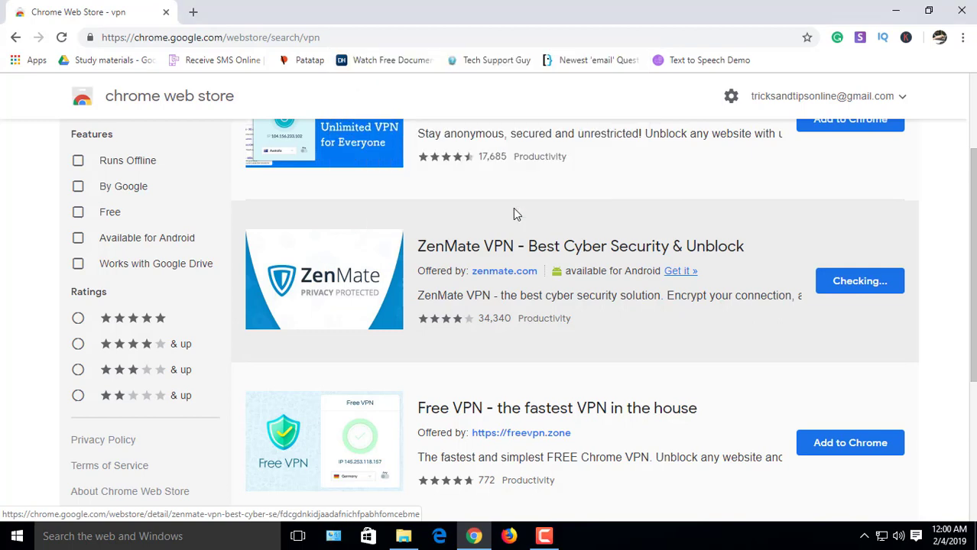
{"action": "left_click", "coordinate": [859, 281]}
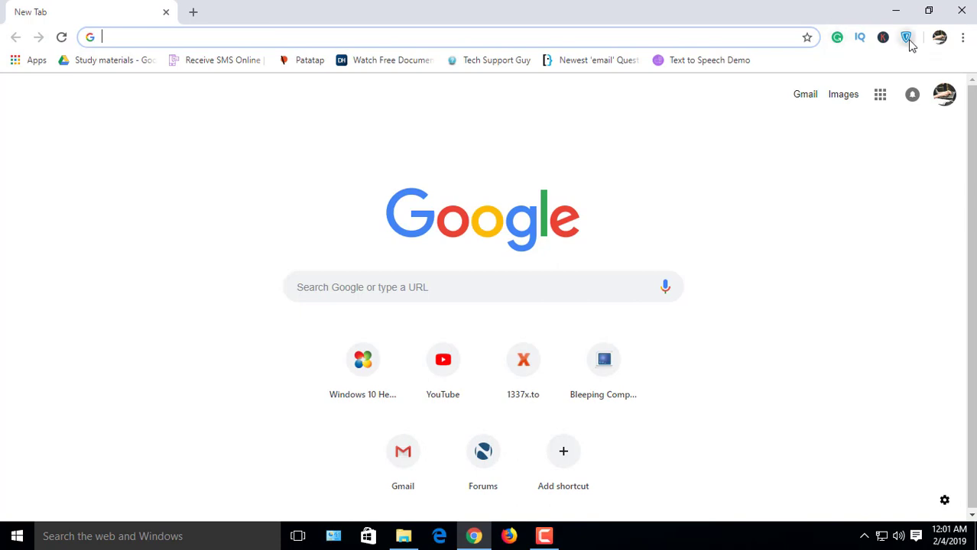
{"action": "left_click", "coordinate": [905, 36]}
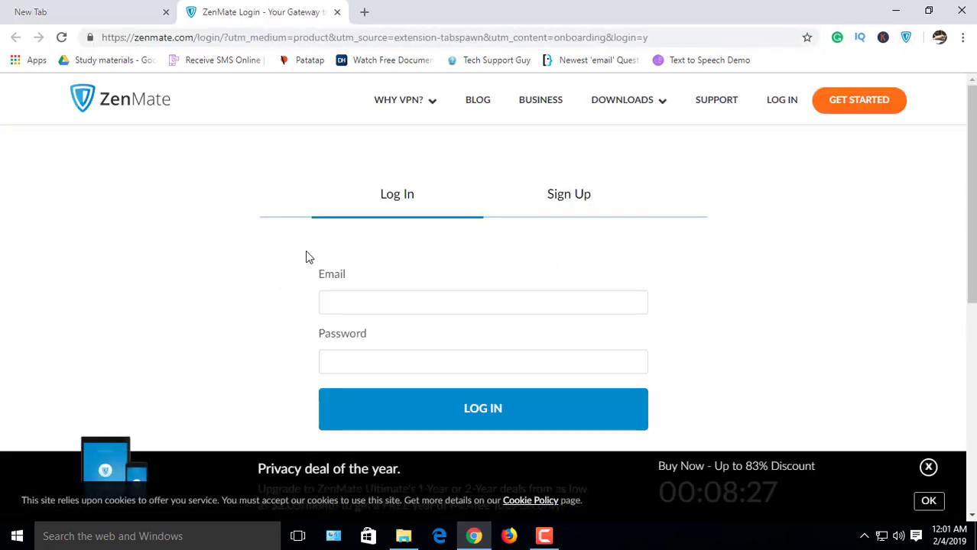
{"action": "scroll", "scroll_direction": "down", "scroll_amount": 3}
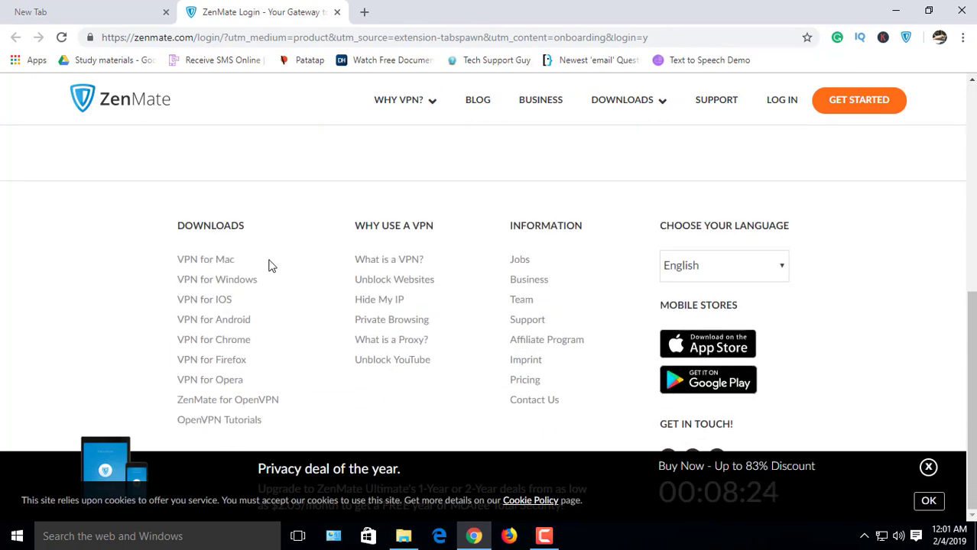
{"action": "left_click", "coordinate": [569, 194]}
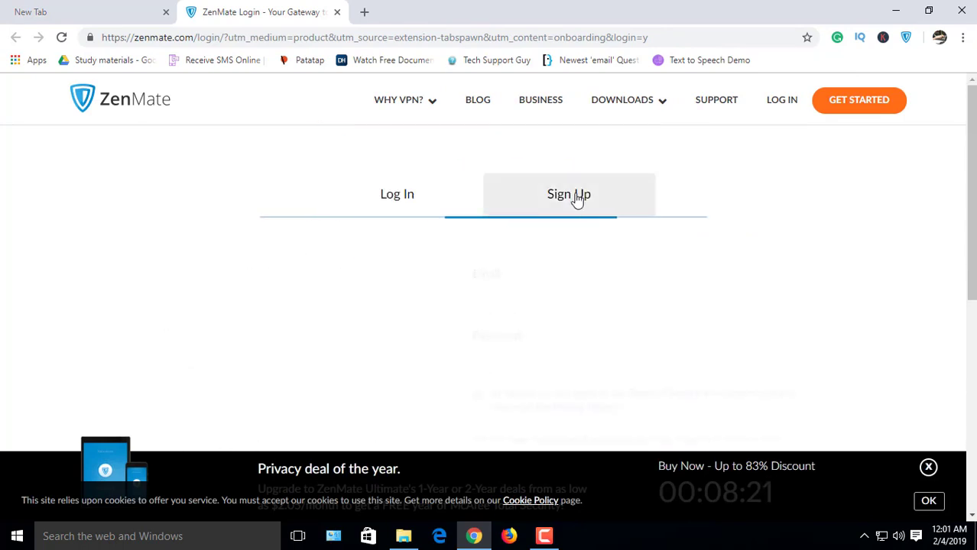
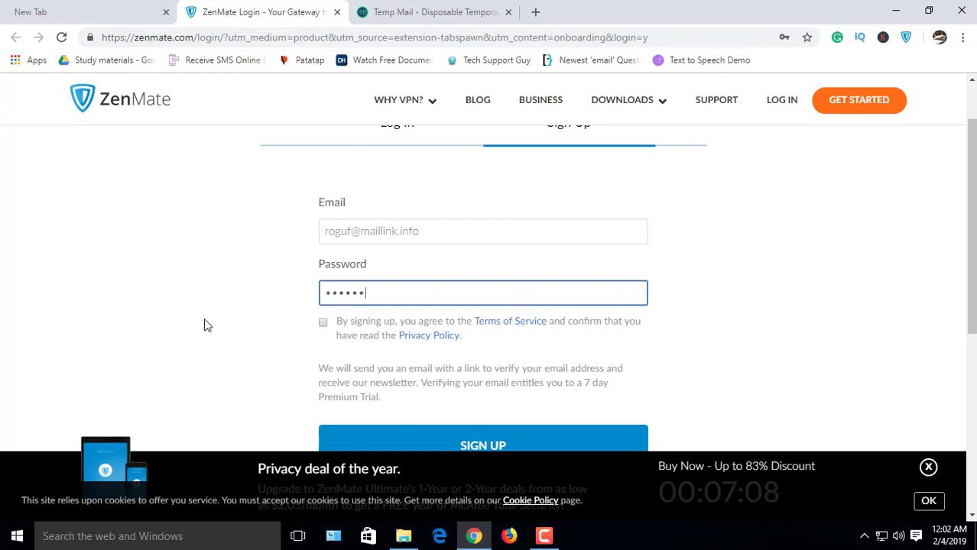
Accept the terms of service and submit to create the ZenMate account.
{"action": "left_click", "coordinate": [323, 321]}
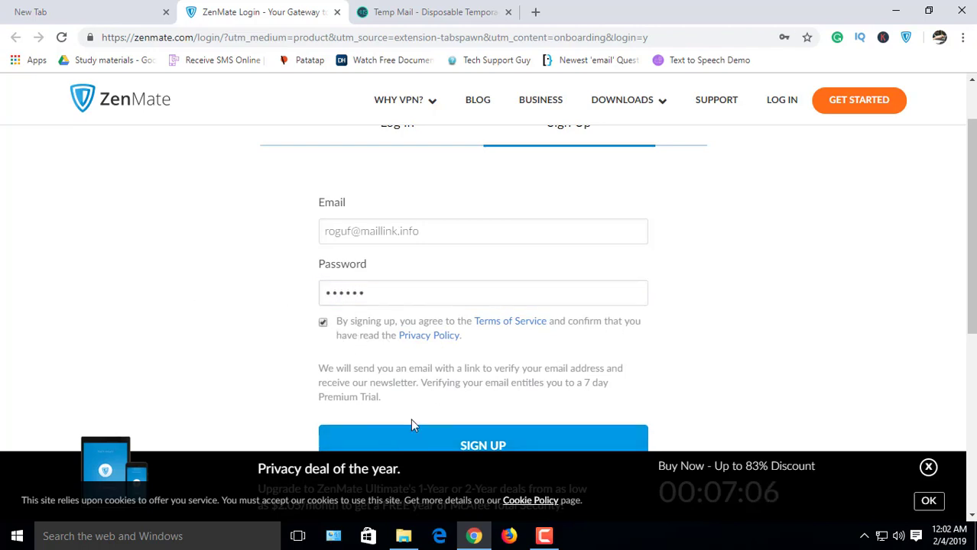
{"action": "scroll", "scroll_direction": "down", "scroll_amount": 3}
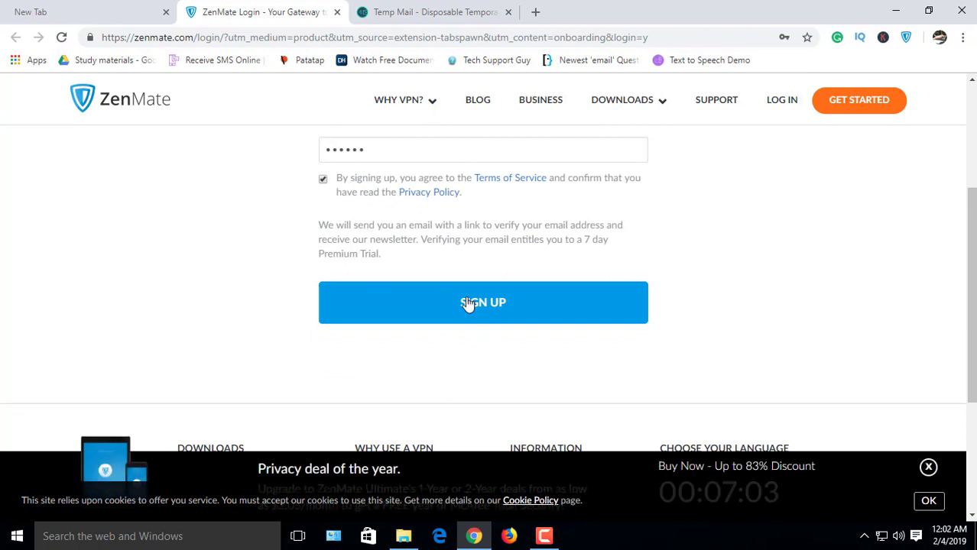
{"action": "left_click", "coordinate": [483, 303]}
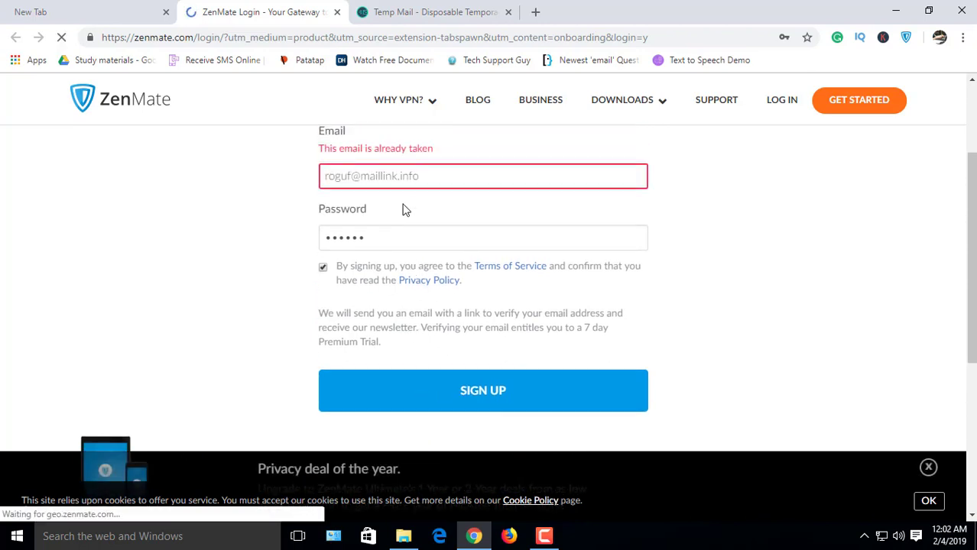
{"action": "left_click", "coordinate": [483, 390]}
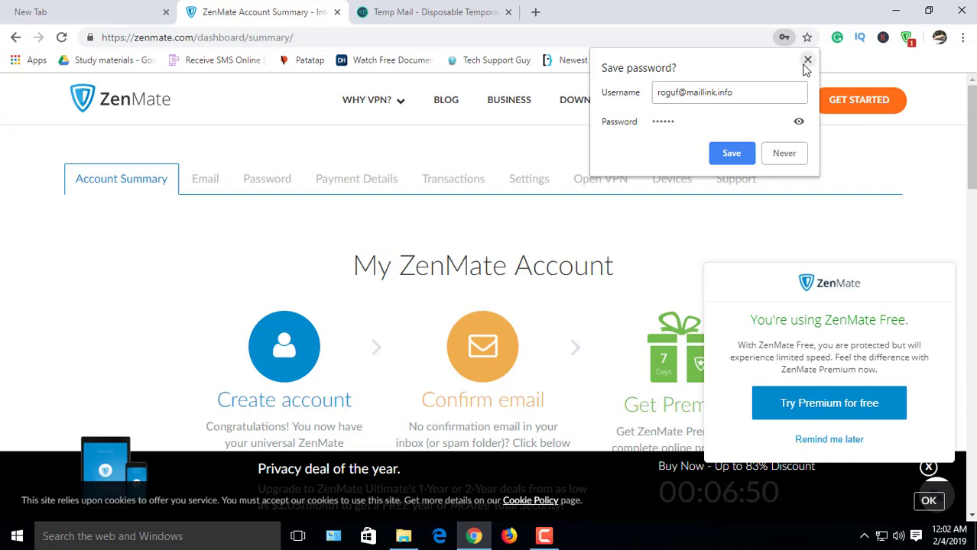
Confirm the ZenMate account from the Temp Mail inbox email and end on a new tab.
{"action": "left_click", "coordinate": [807, 59]}
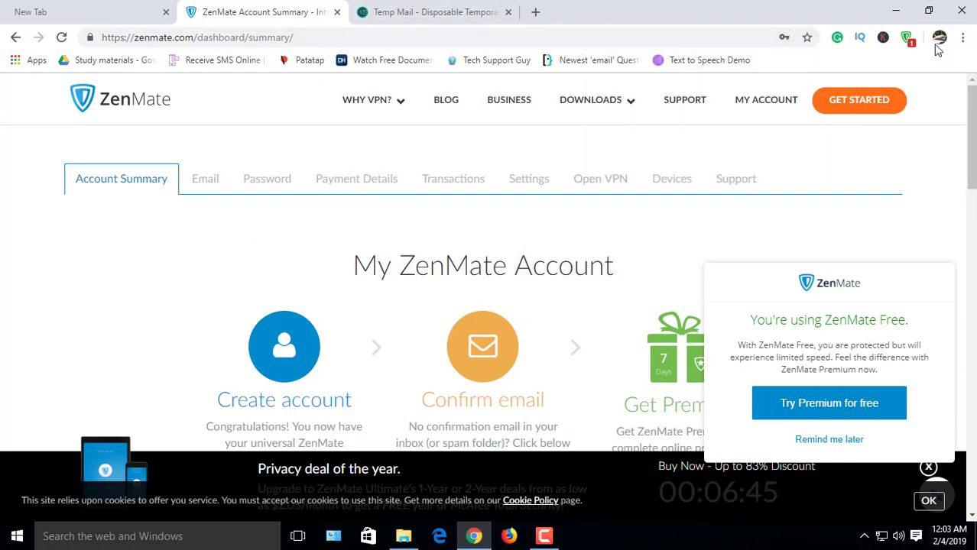
{"action": "left_click", "coordinate": [434, 12]}
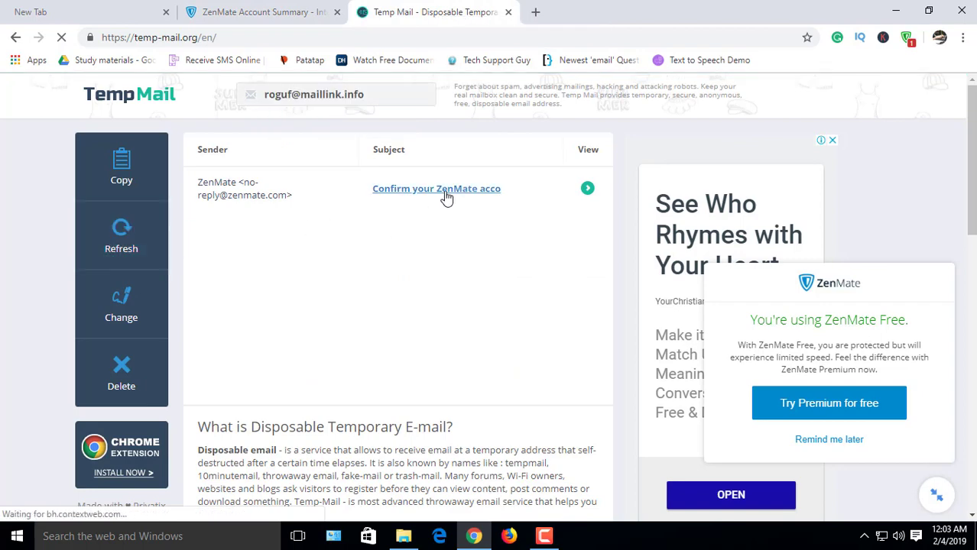
{"action": "left_click", "coordinate": [435, 189]}
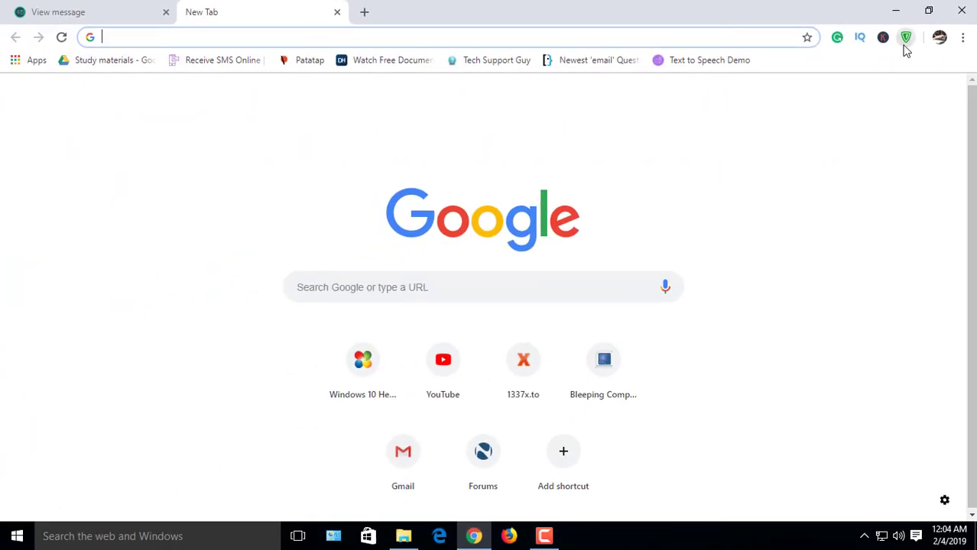
{"action": "left_click", "coordinate": [905, 37]}
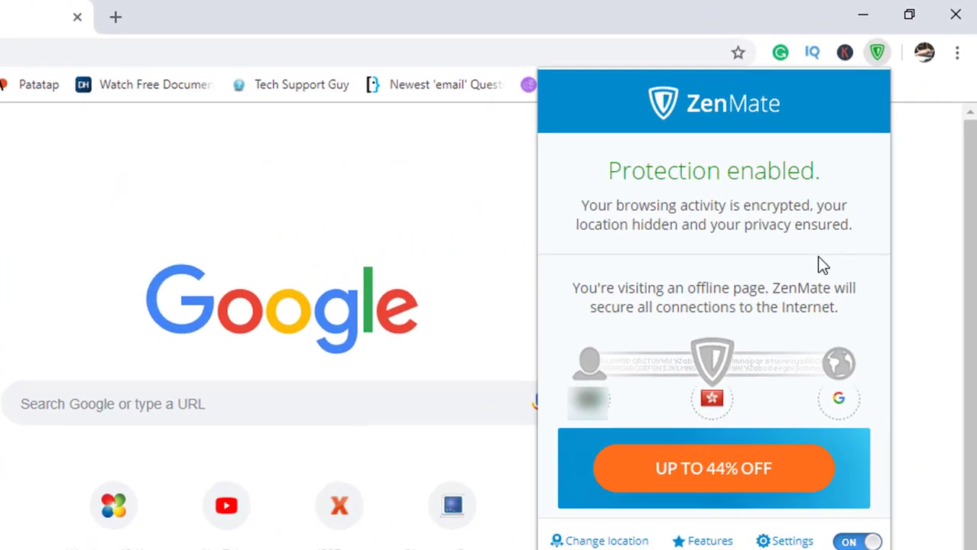
{"action": "mouse_move", "coordinate": [710, 382]}
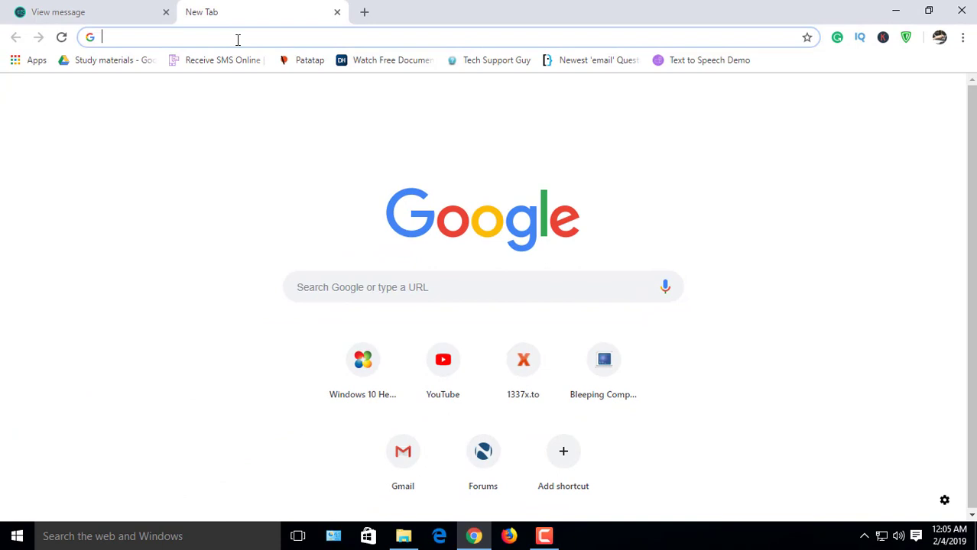
{"action": "type", "text": "what is my ip address"}
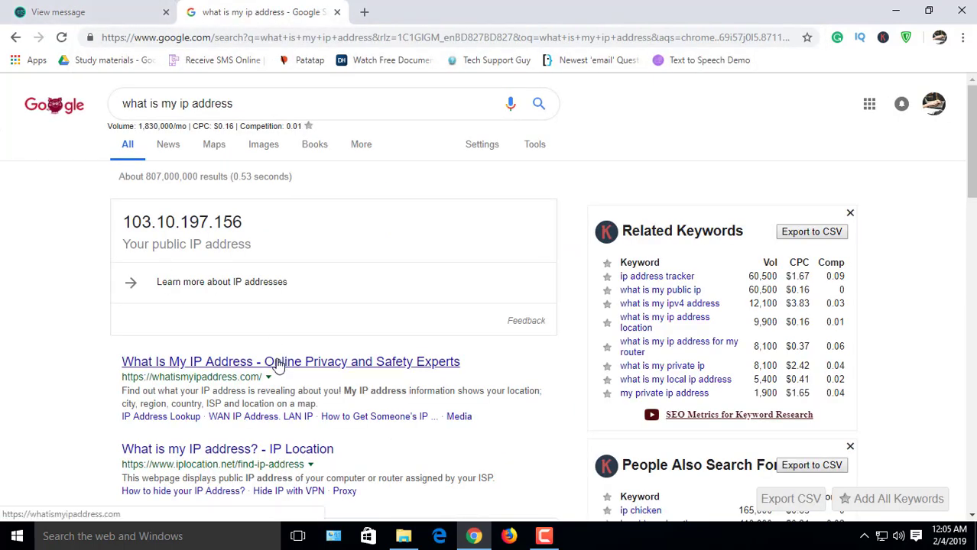
{"action": "left_click", "coordinate": [290, 361]}
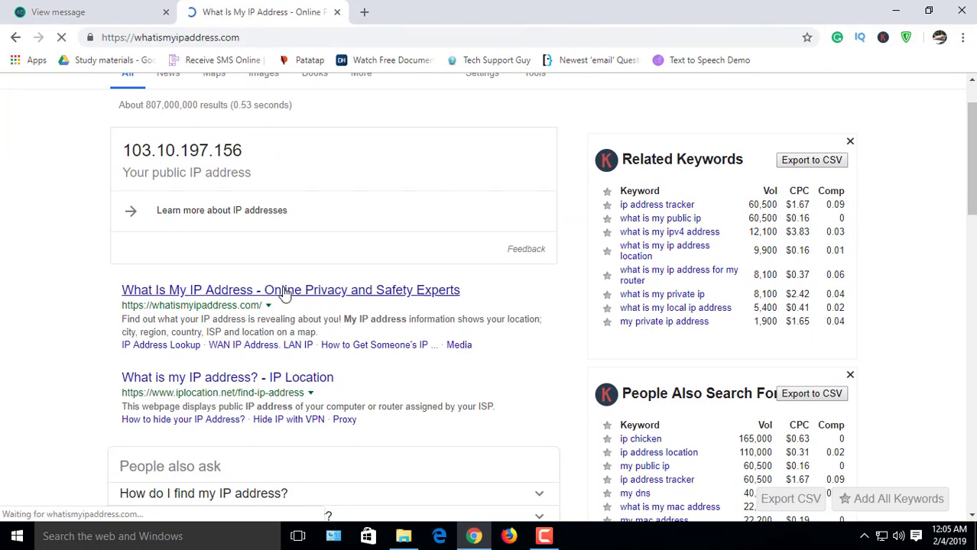
{"action": "left_click", "coordinate": [290, 290]}
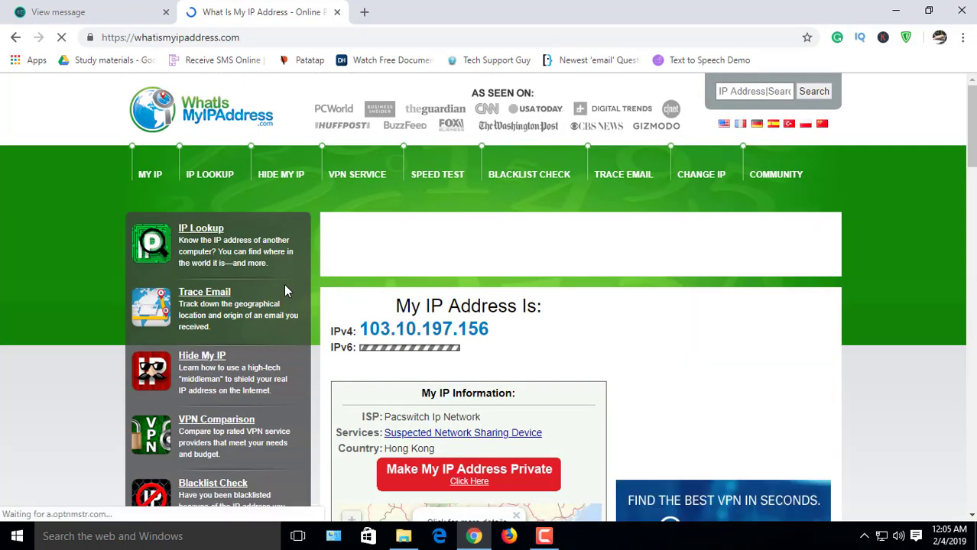
{"action": "scroll", "scroll_direction": "down", "scroll_amount": 3}
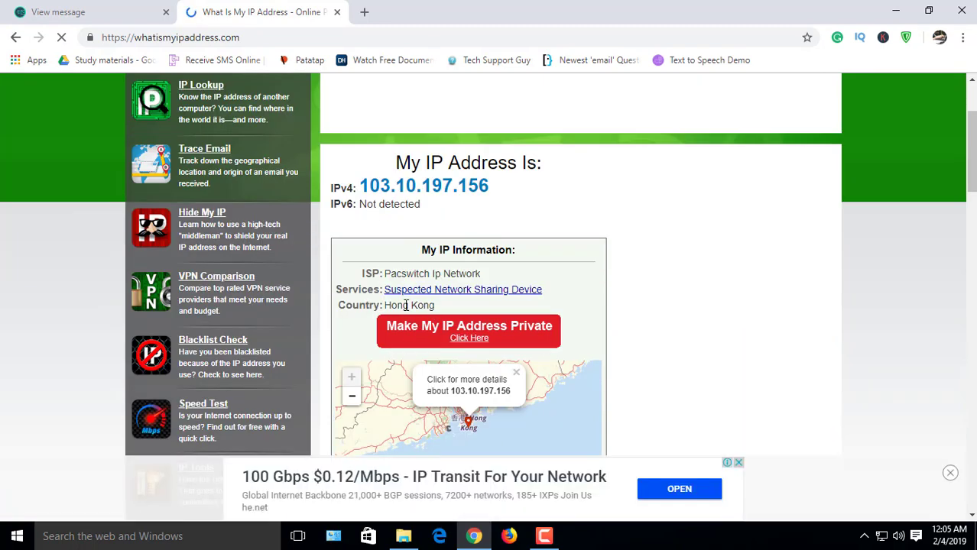
{"action": "double_click", "coordinate": [410, 306]}
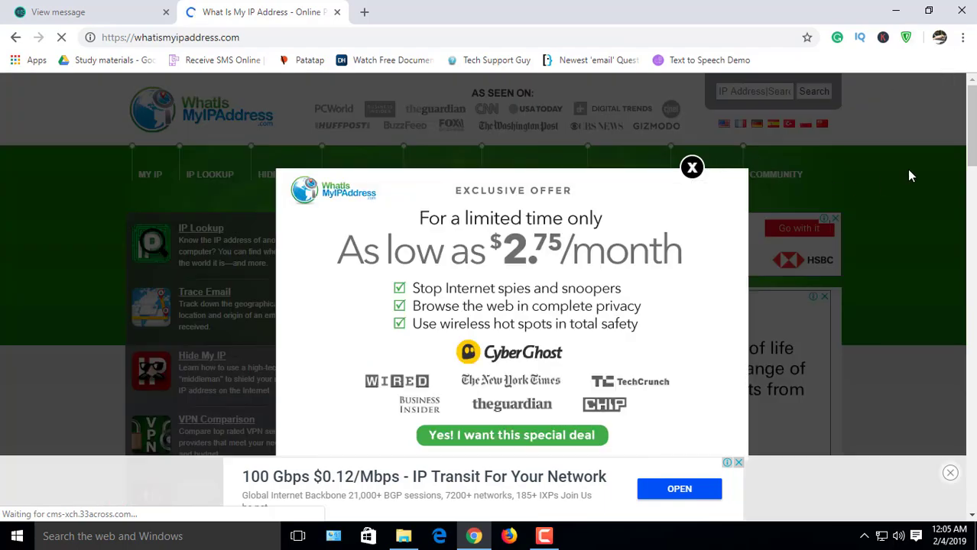
{"action": "left_click", "coordinate": [954, 60]}
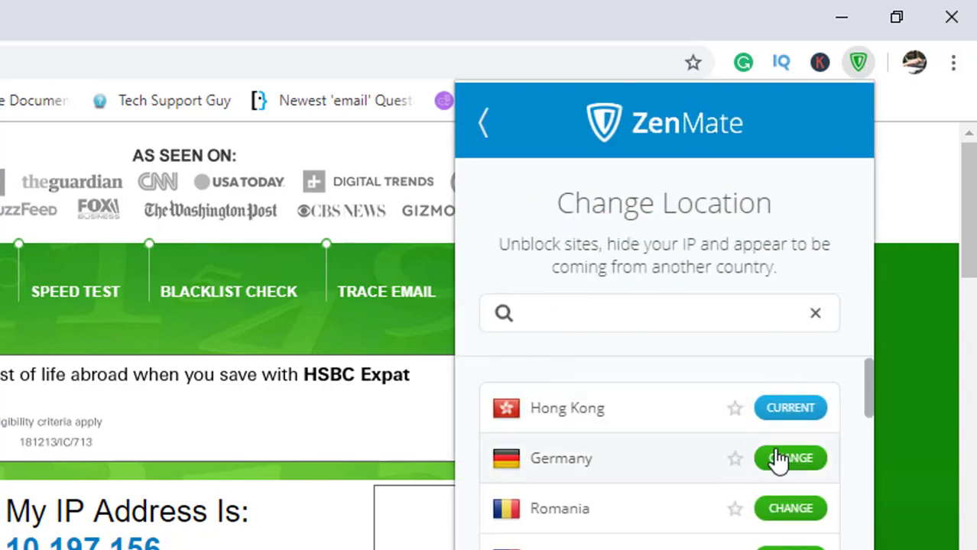
{"action": "mouse_move", "coordinate": [789, 461]}
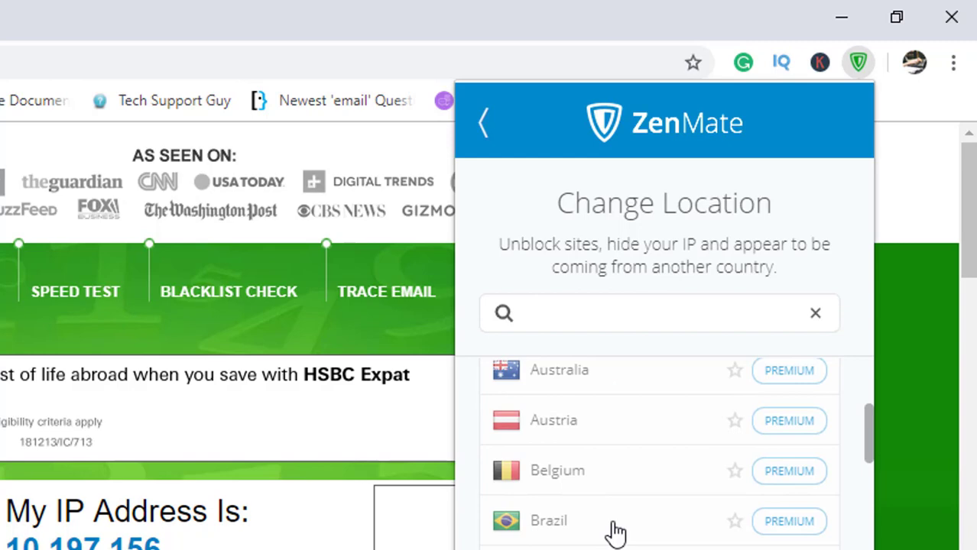
Browse ZenMate's country list and change the VPN location to Germany.
{"action": "scroll", "scroll_direction": "down", "scroll_amount": 3}
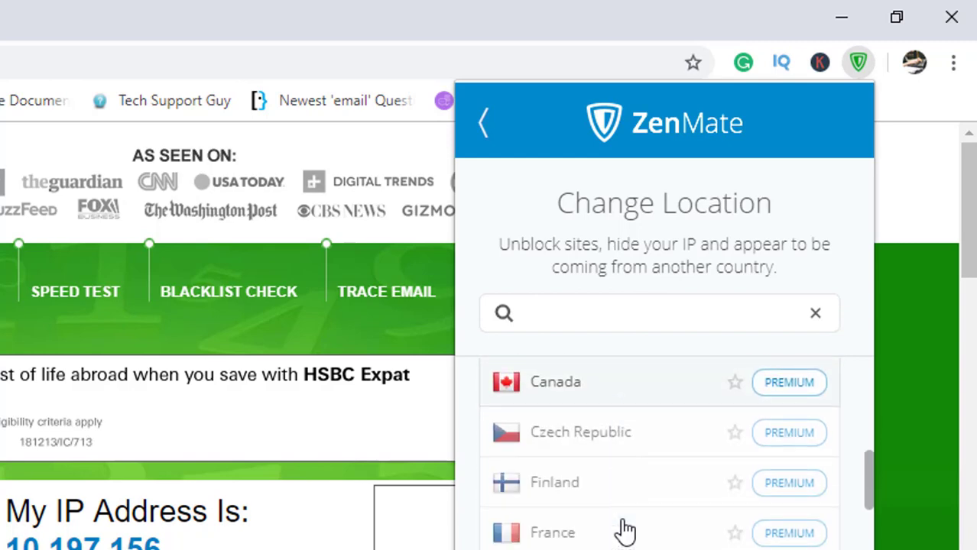
{"action": "scroll", "scroll_direction": "down", "scroll_amount": 3}
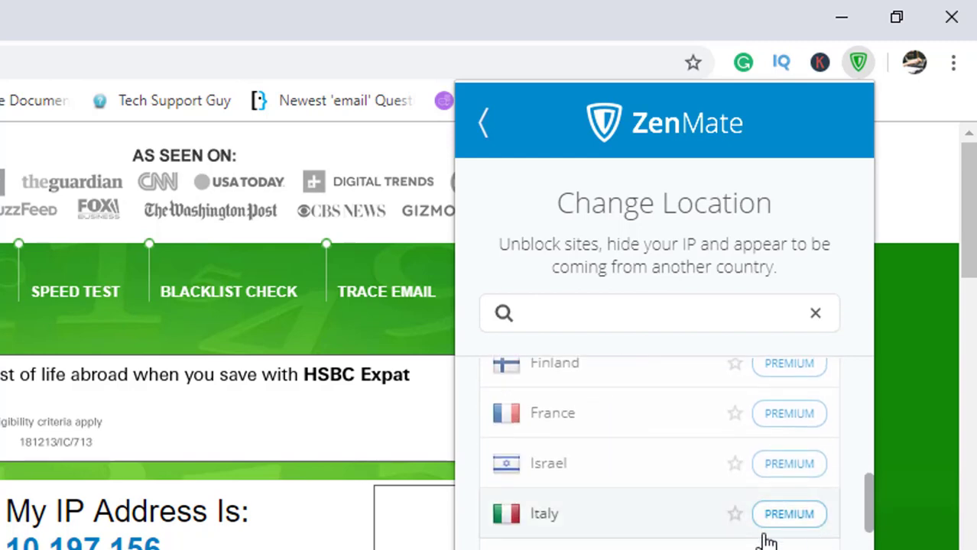
{"action": "scroll", "scroll_direction": "down", "scroll_amount": 3}
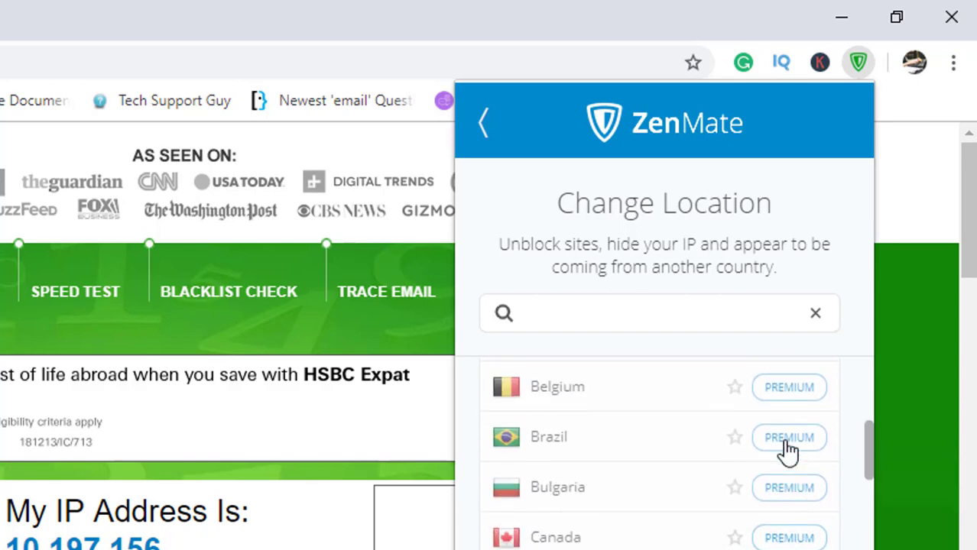
{"action": "scroll", "scroll_direction": "down", "scroll_amount": 3}
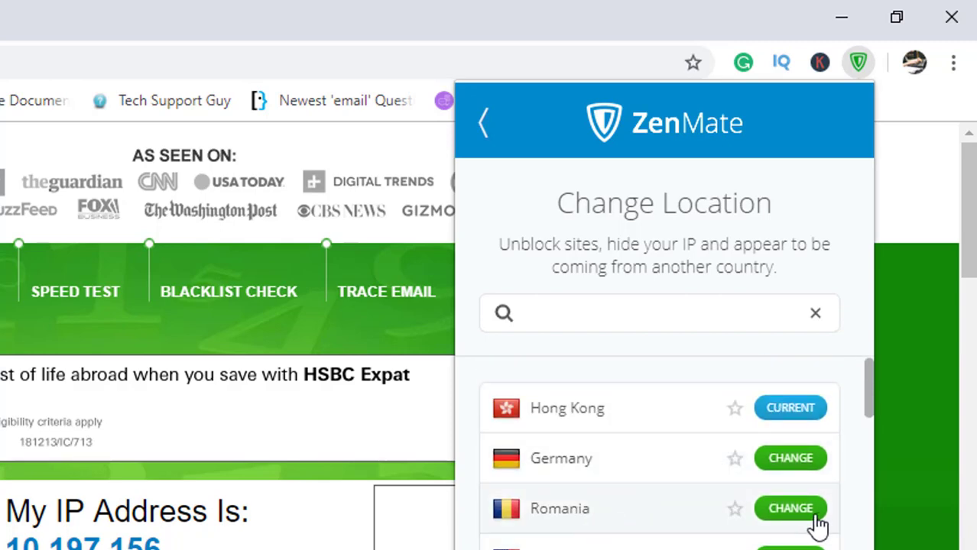
{"action": "mouse_move", "coordinate": [790, 459]}
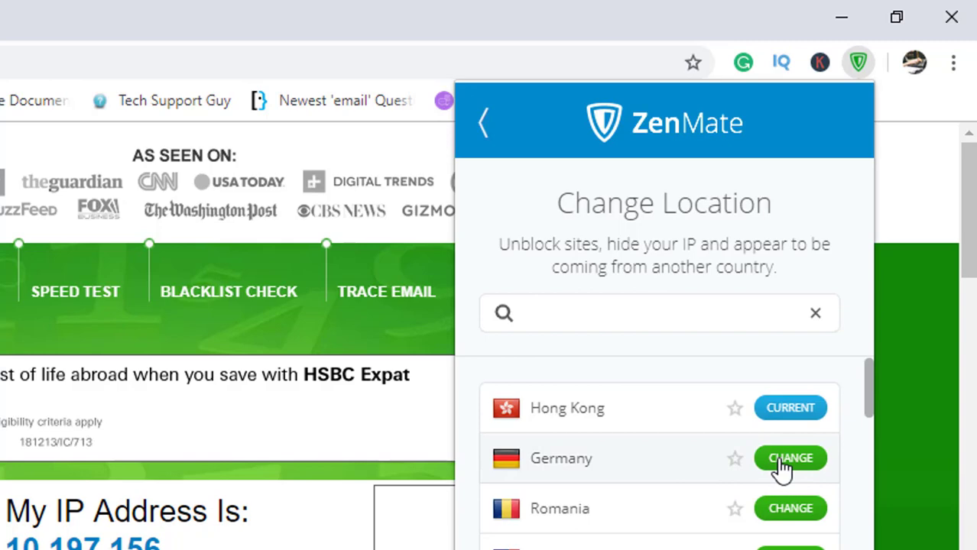
{"action": "left_click", "coordinate": [789, 458]}
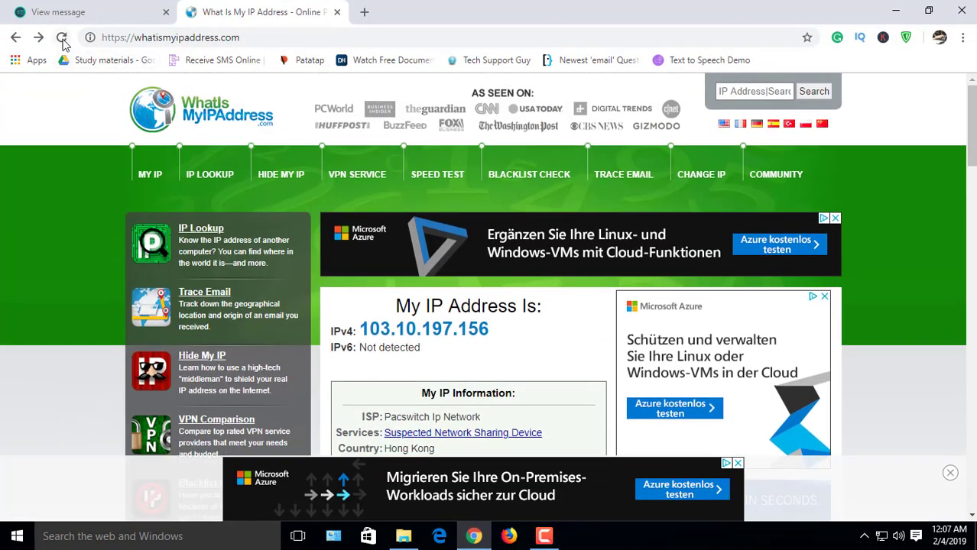
Reload whatismyipaddress.com and confirm IP 37.120.129.121 in Frankfurt am Main, Germany.
{"action": "left_click", "coordinate": [61, 36]}
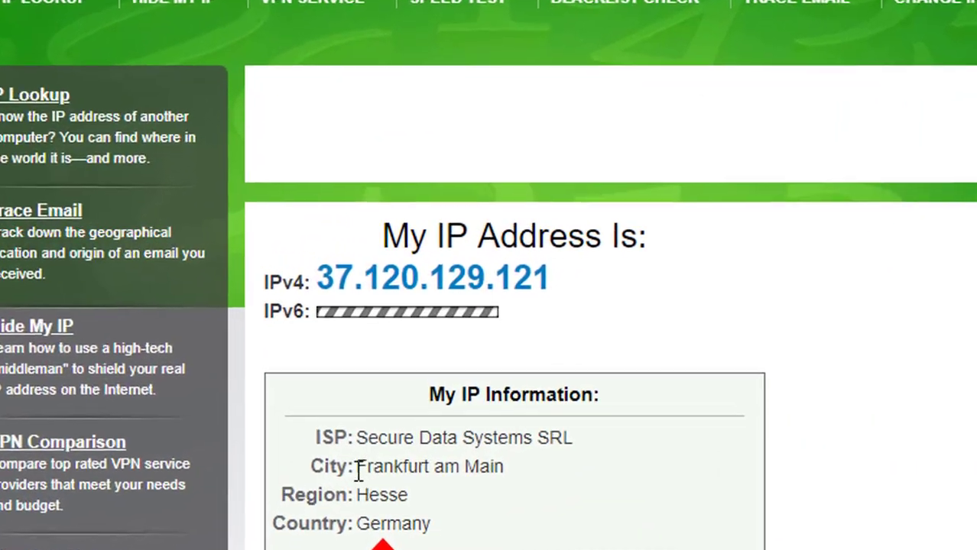
{"action": "left_click_drag", "start_coordinate": [355, 466], "coordinate": [411, 466]}
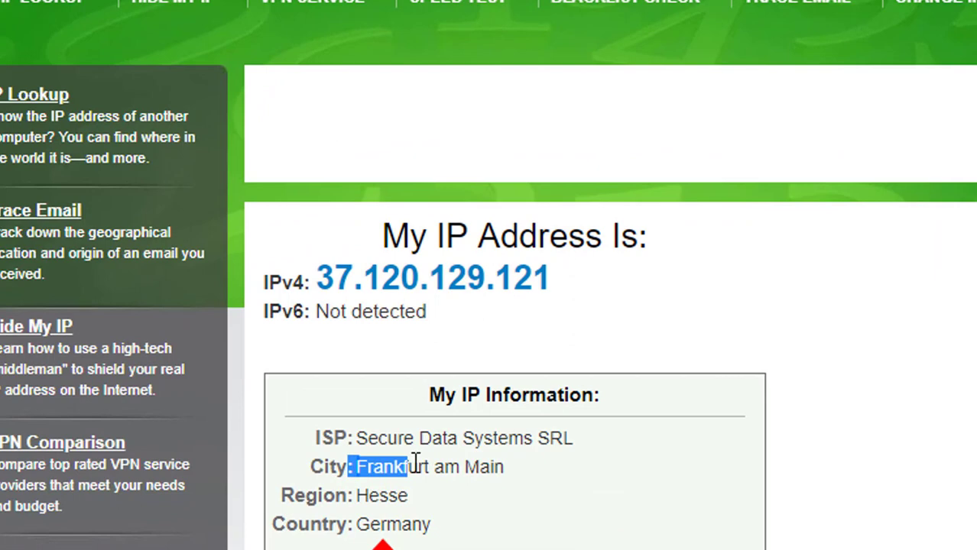